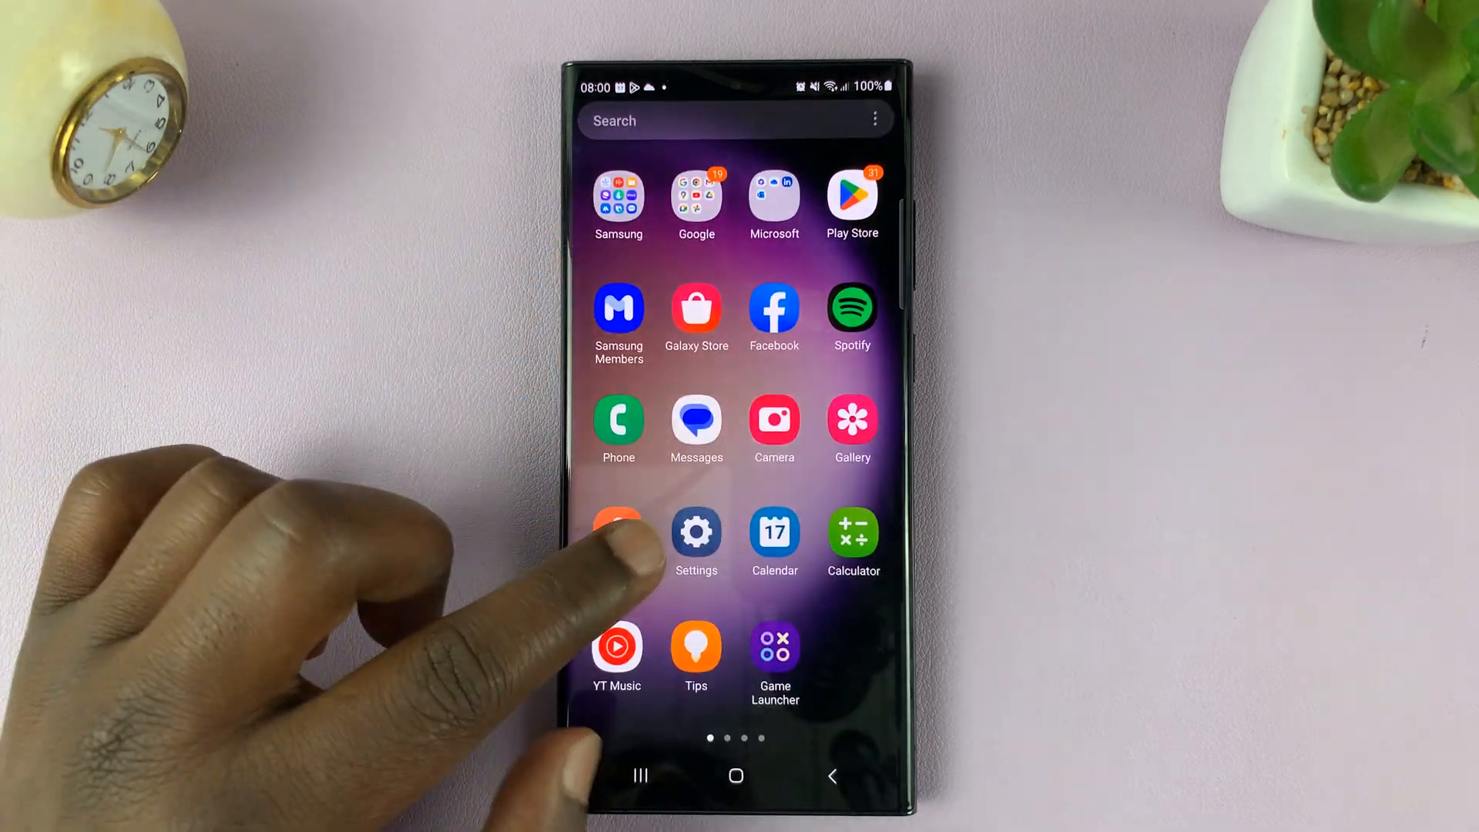
- Launch Settings from the home screen and go to General management
{"action": "left_click", "coordinate": [696, 532]}
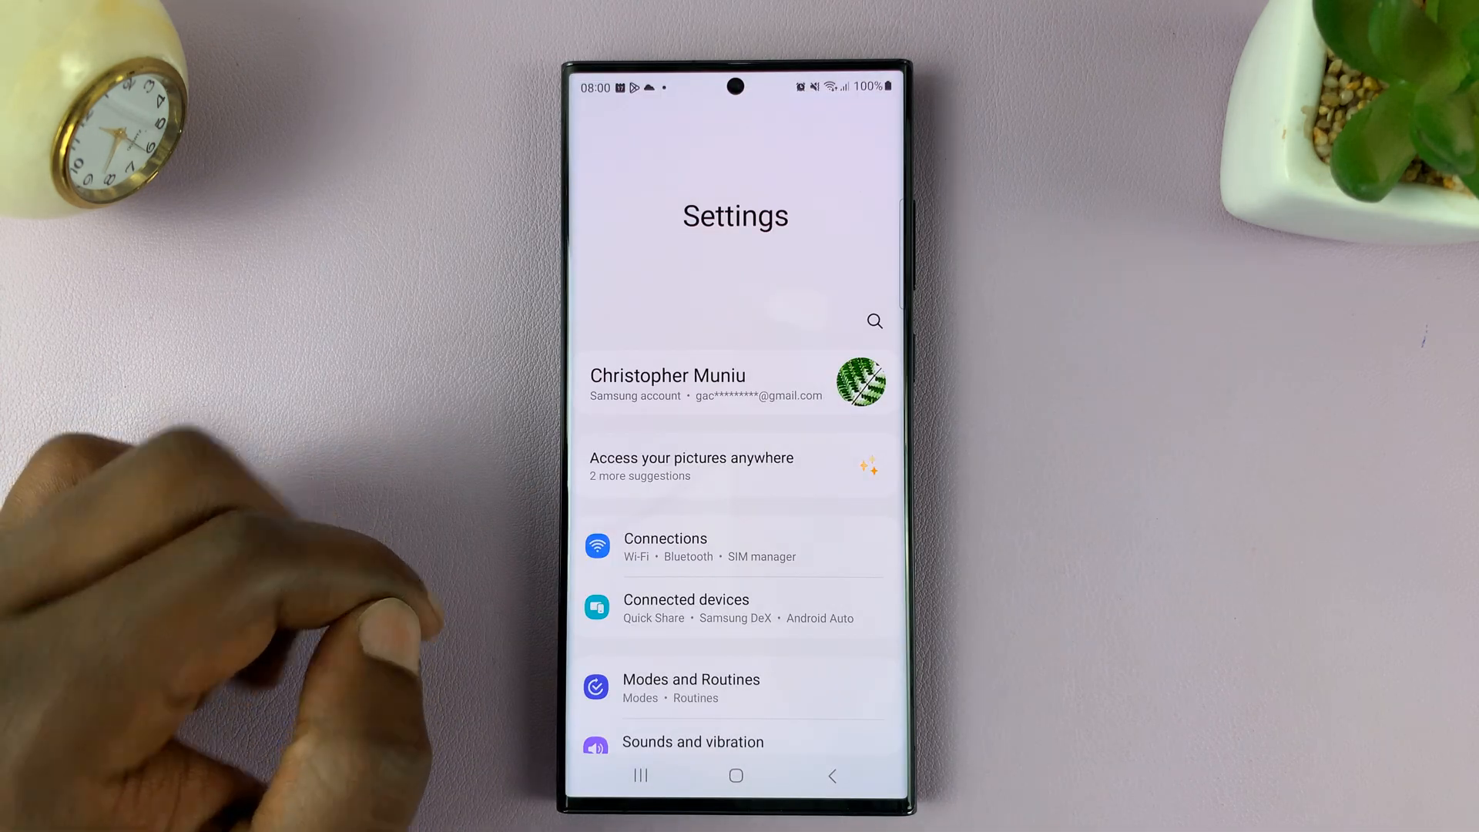
{"action": "scroll", "scroll_direction": "down", "scroll_amount": 3}
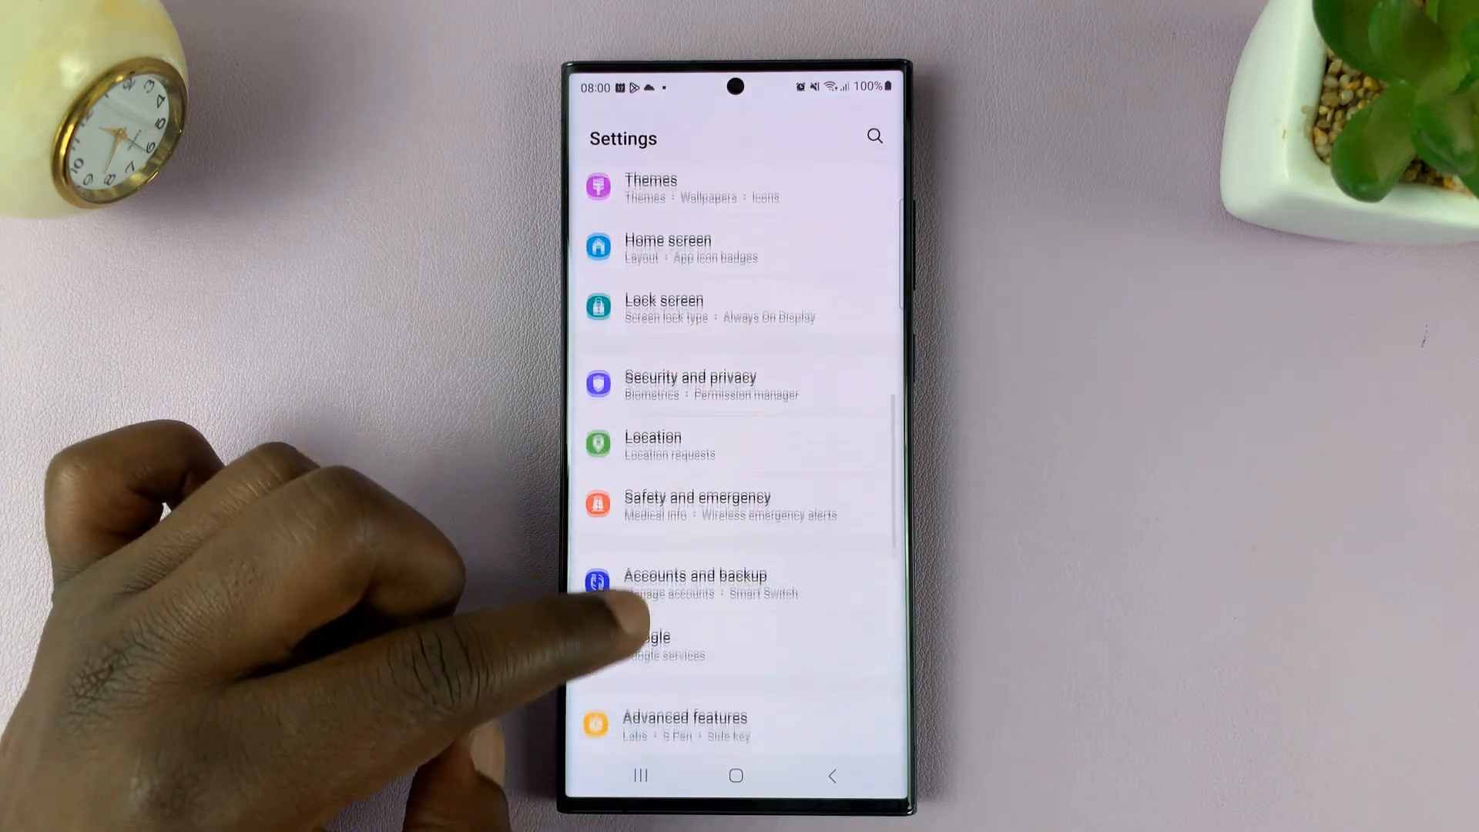
{"action": "scroll", "scroll_direction": "down", "scroll_amount": 3}
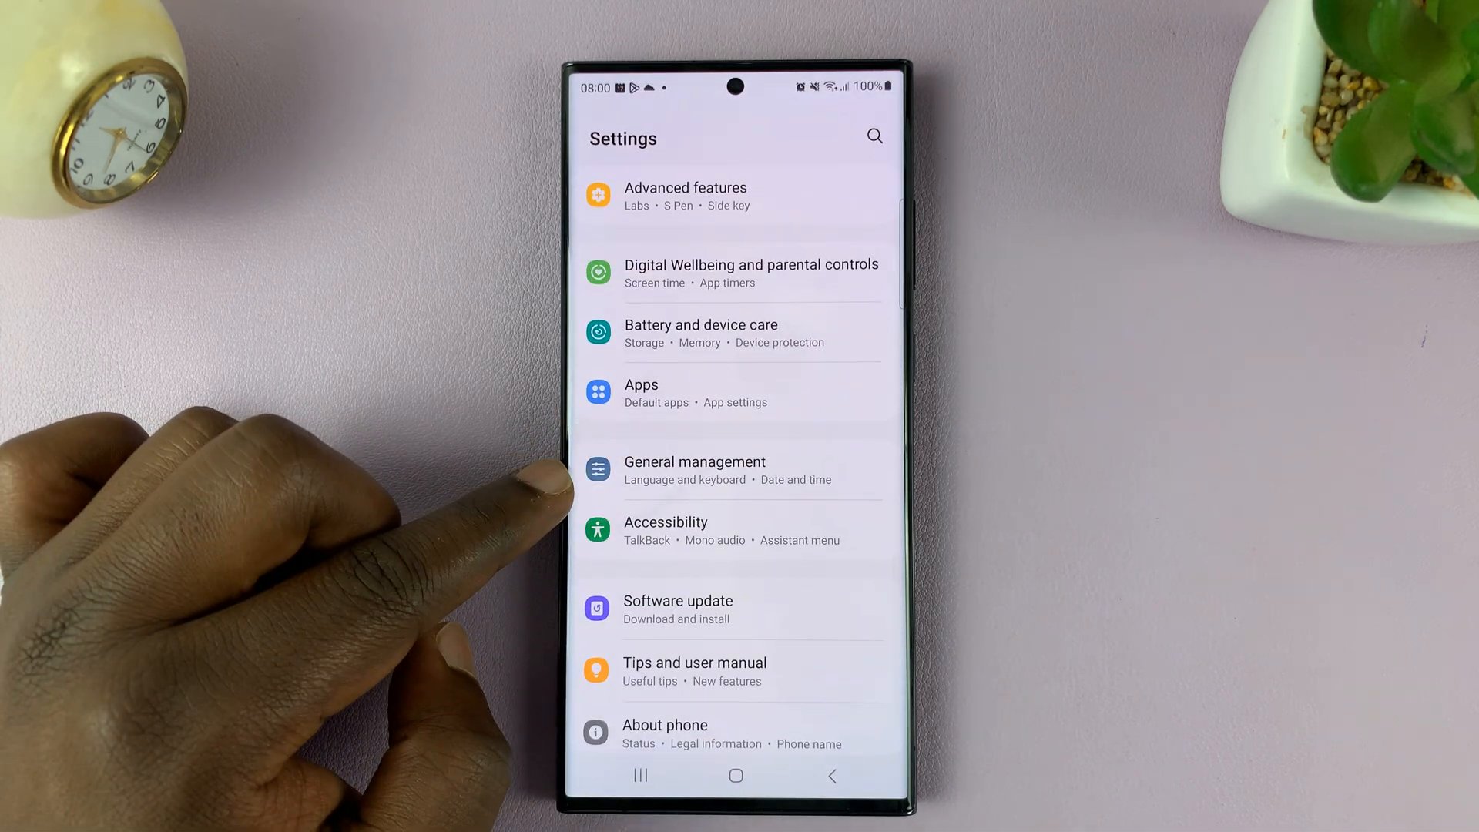
{"action": "left_click", "coordinate": [693, 470]}
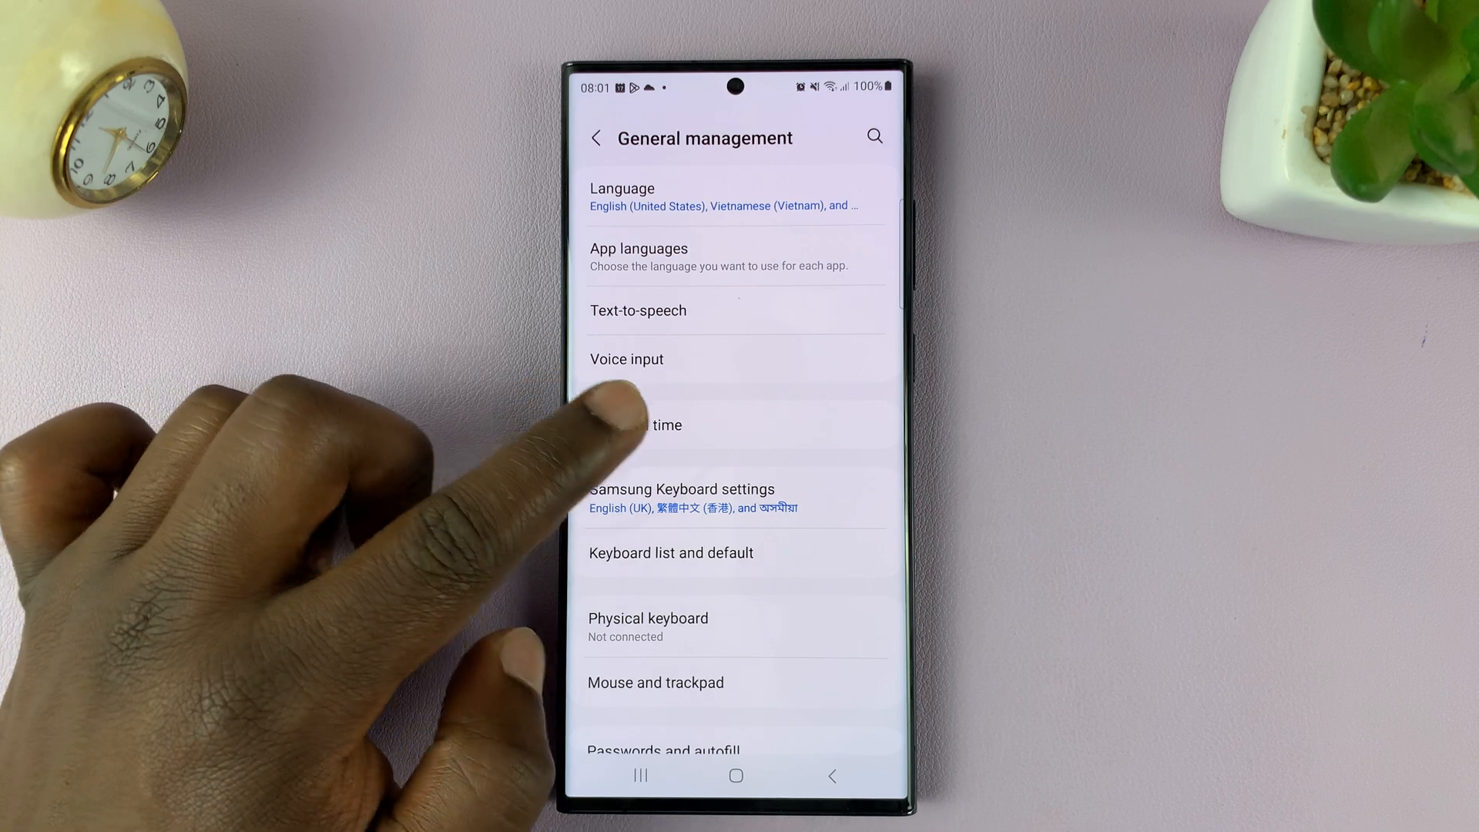
- Go to the Date and time settings page
{"action": "left_click", "coordinate": [678, 425]}
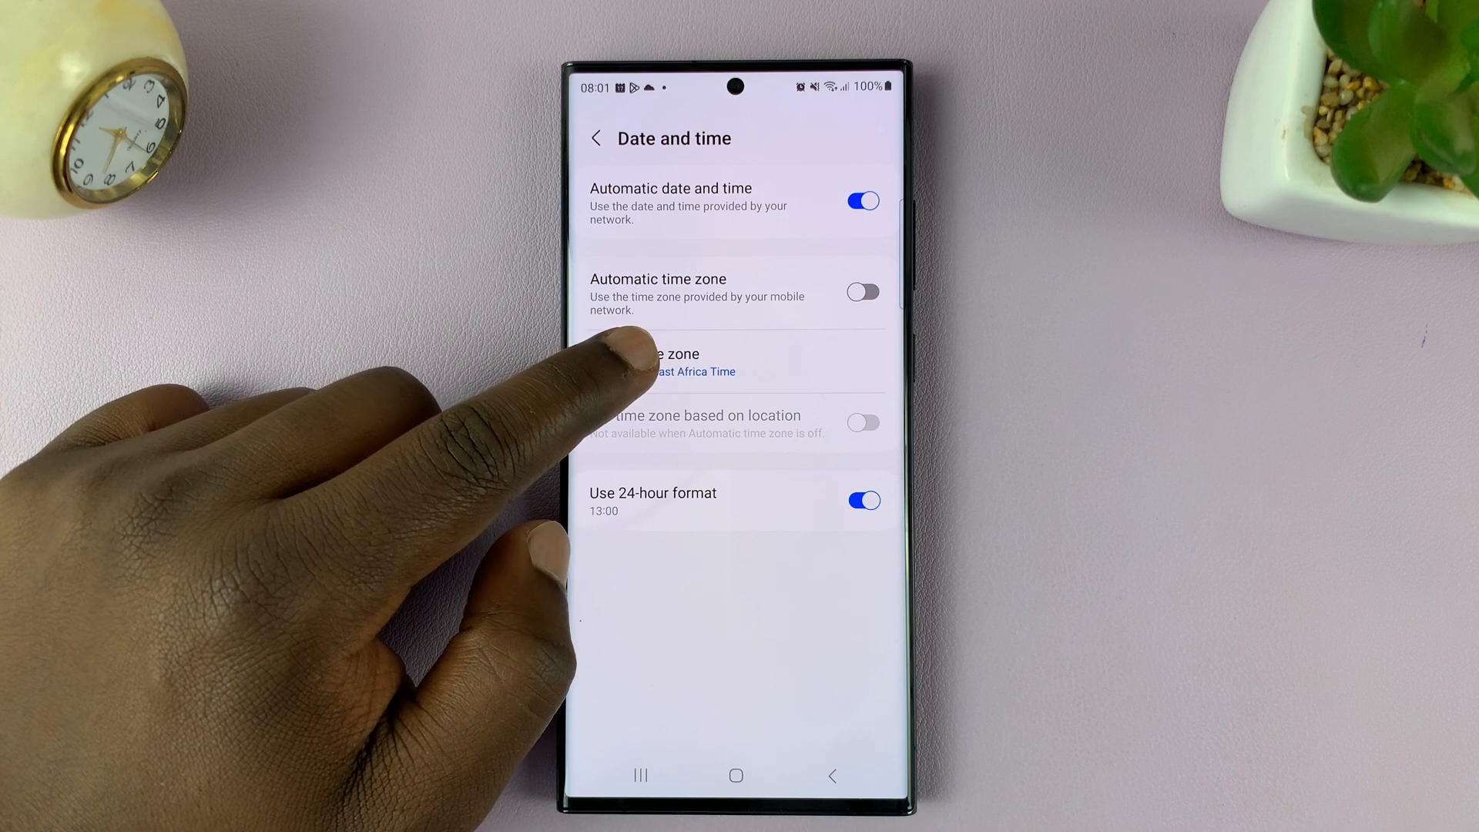
- Choose Select time zone, then Region, and scroll the country list toward Australia
{"action": "left_click", "coordinate": [684, 362]}
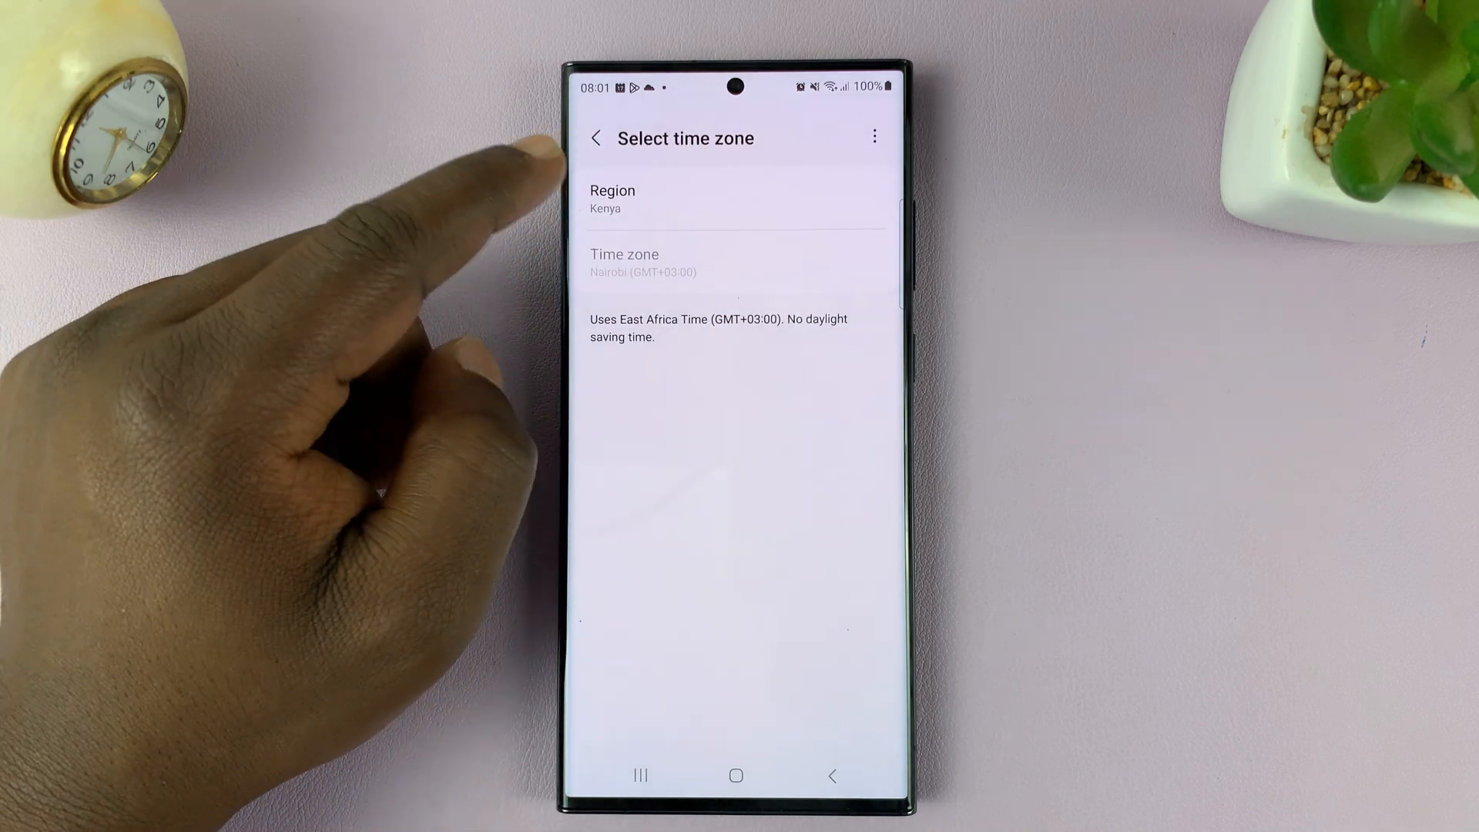
{"action": "left_click", "coordinate": [613, 197]}
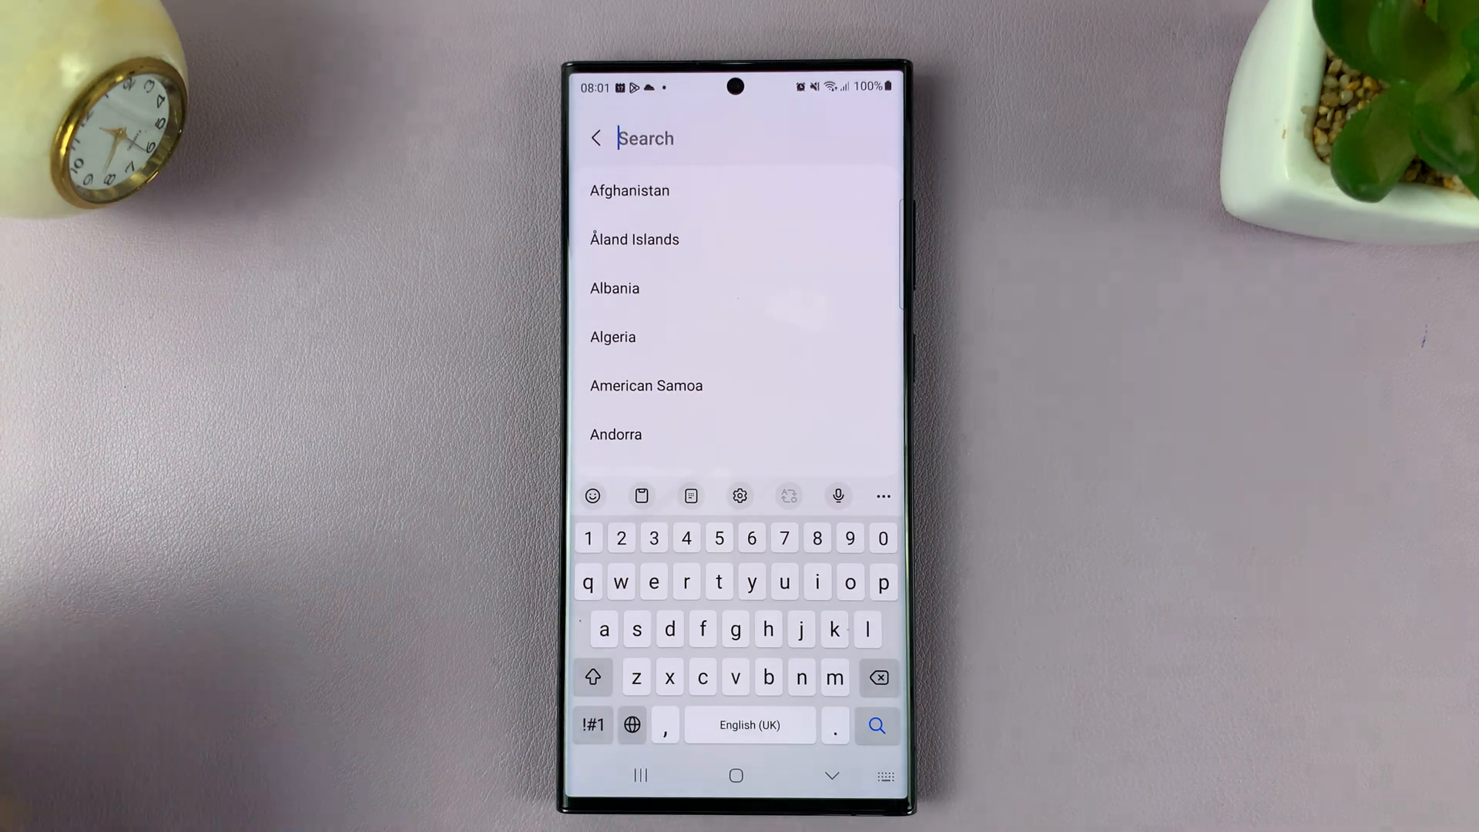
{"action": "scroll", "scroll_direction": "down", "scroll_amount": 3}
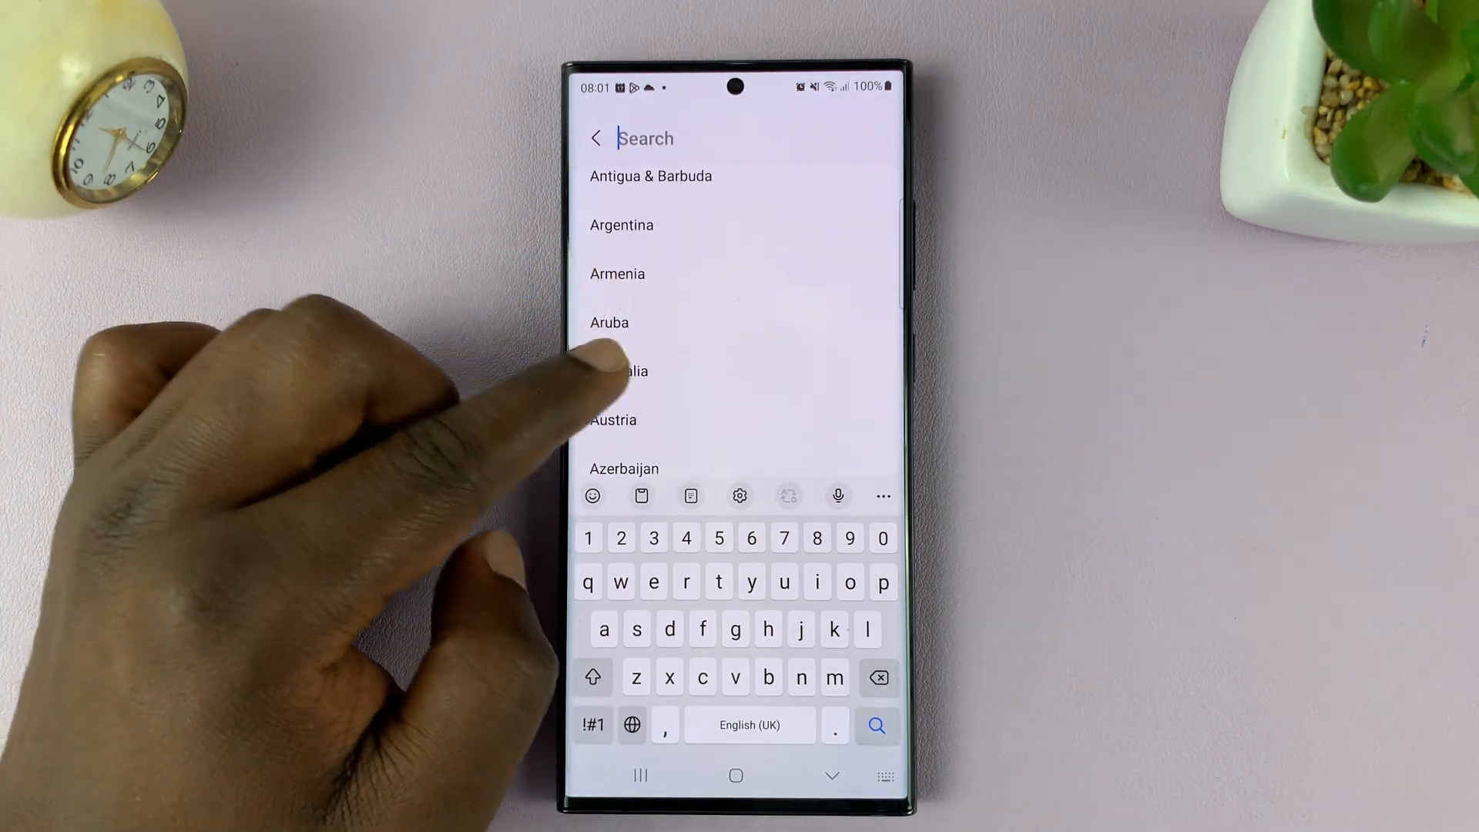
- Pick Australia as the time zone region
{"action": "left_click", "coordinate": [630, 371]}
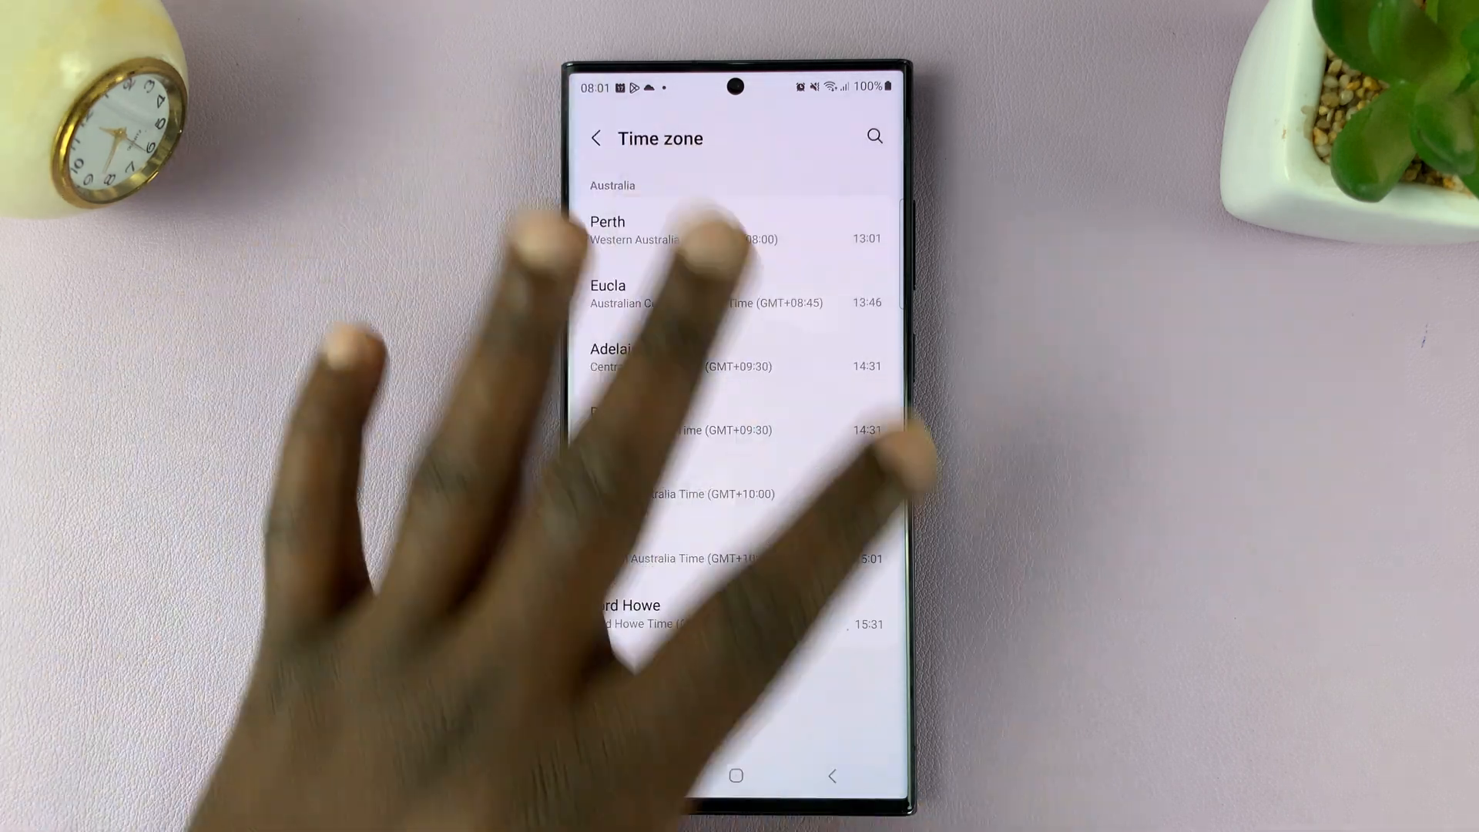
{"action": "mouse_move", "coordinate": [376, 376]}
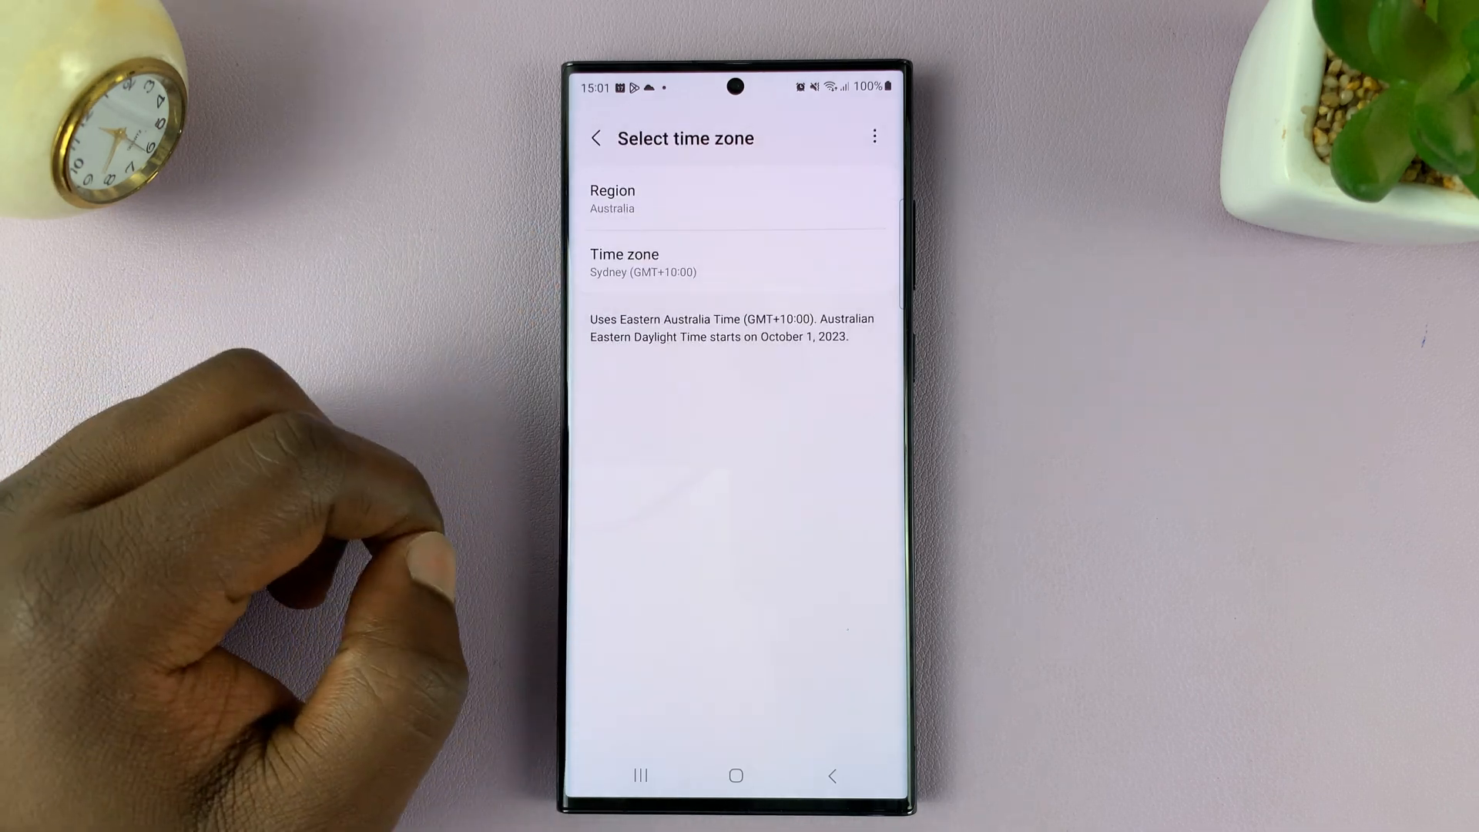
- Return to Date and time and switch Automatic time zone back on
{"action": "left_click", "coordinate": [596, 138]}
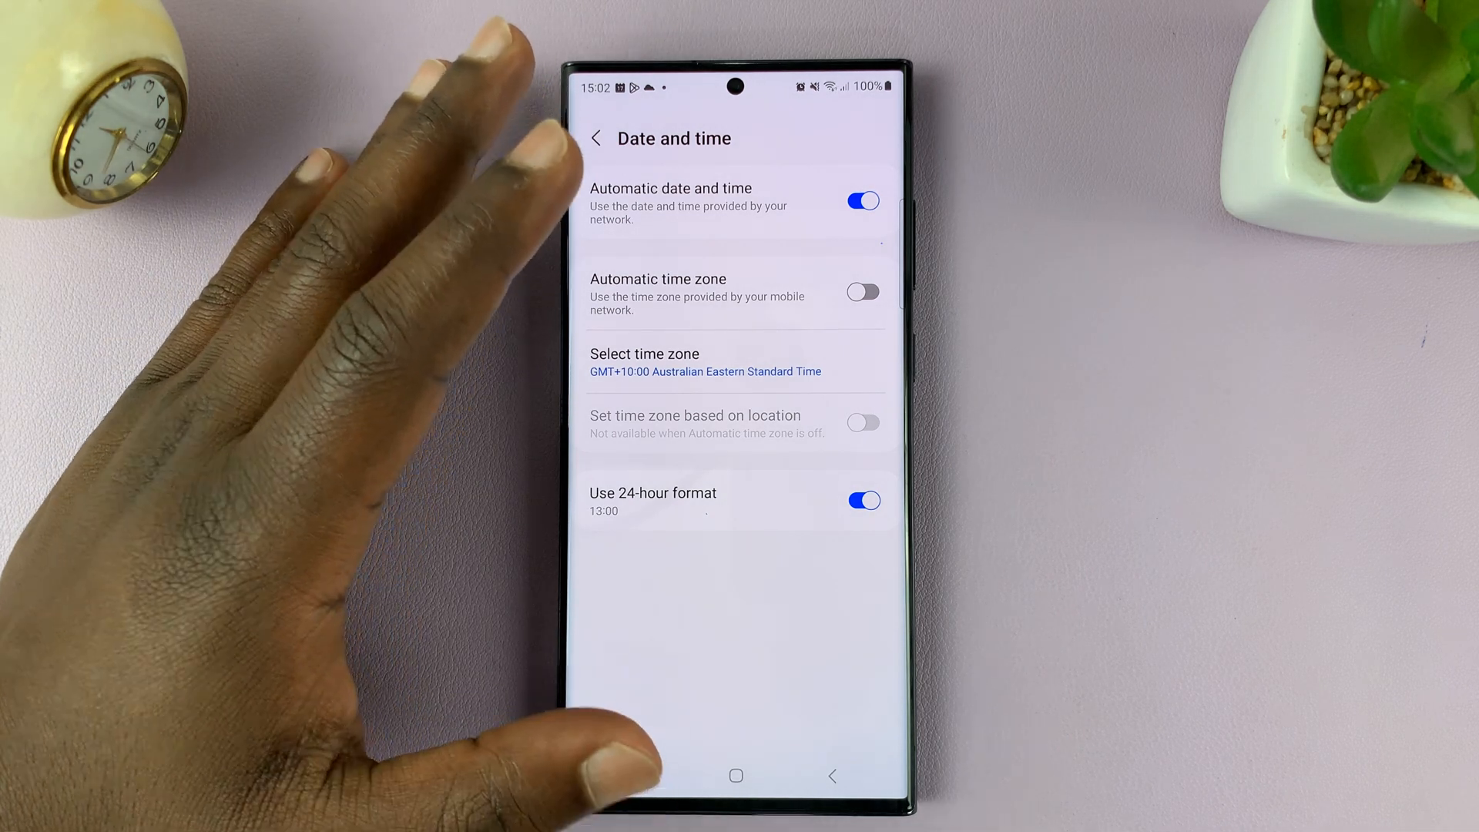
{"action": "left_click", "coordinate": [862, 291]}
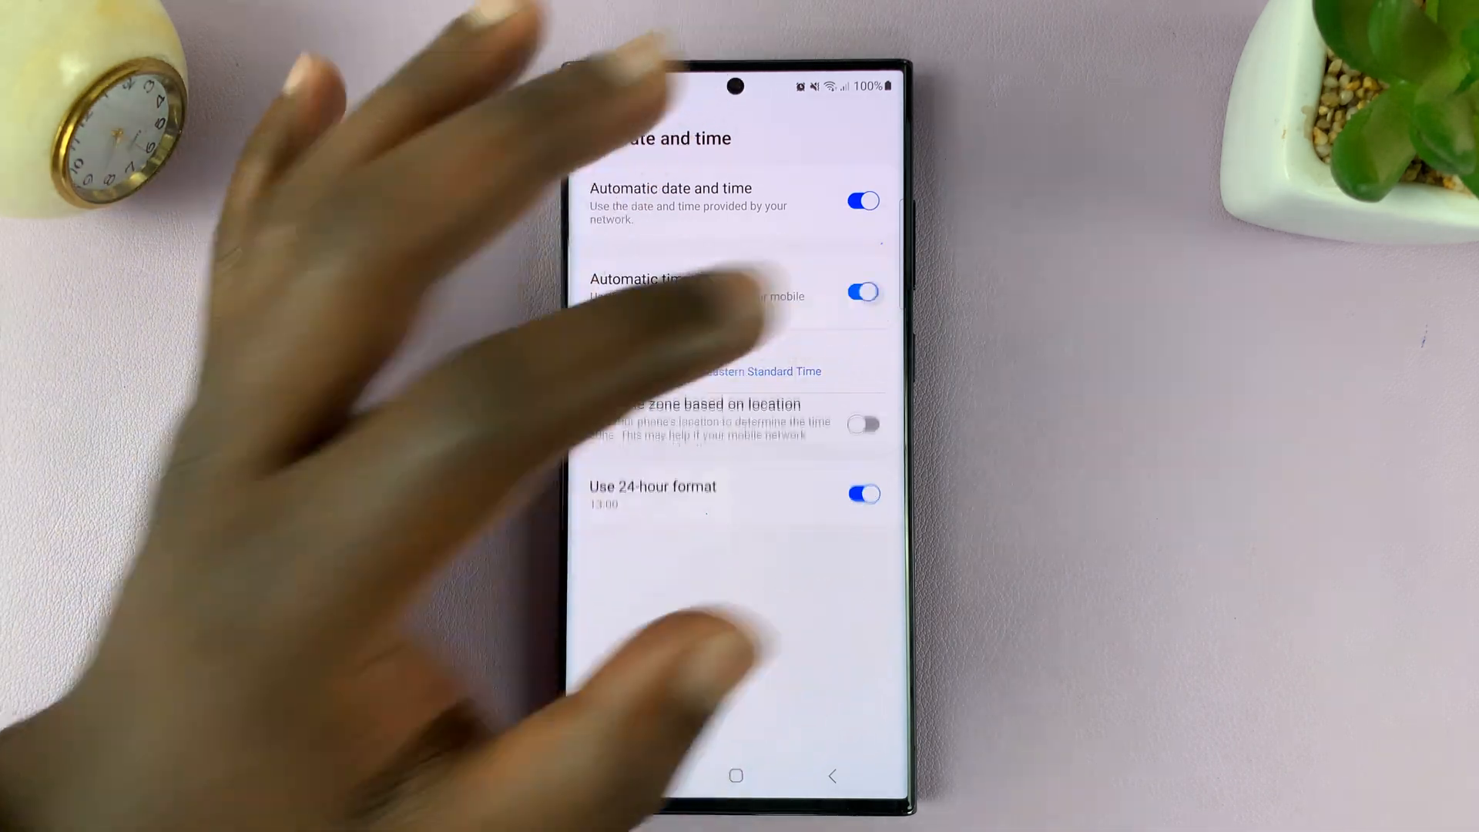